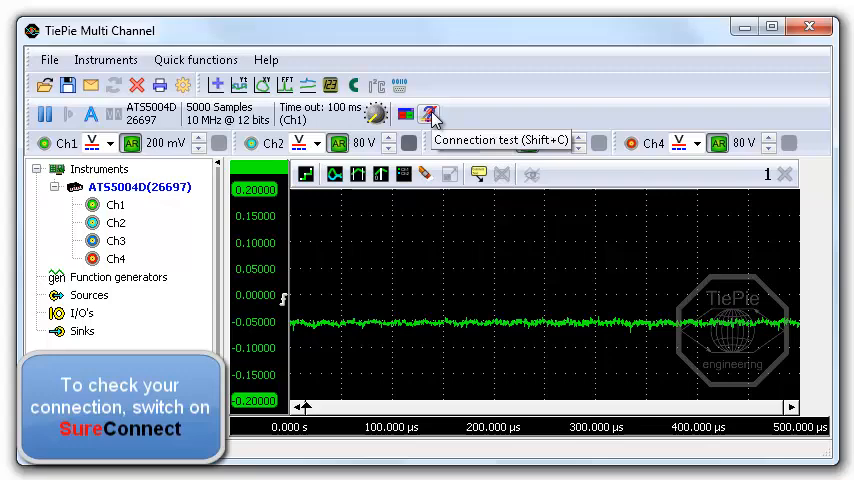
Enable the SureConnect connection test; Ch1 reports its probe not connected
left_click(428, 112)
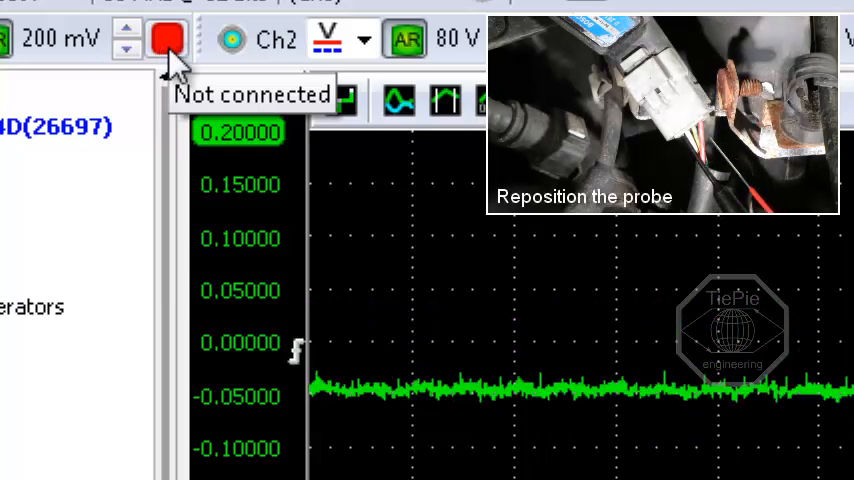
Retest Ch1's probe as connected and auto-range it to 20 V to fit the square wave
left_click(168, 38)
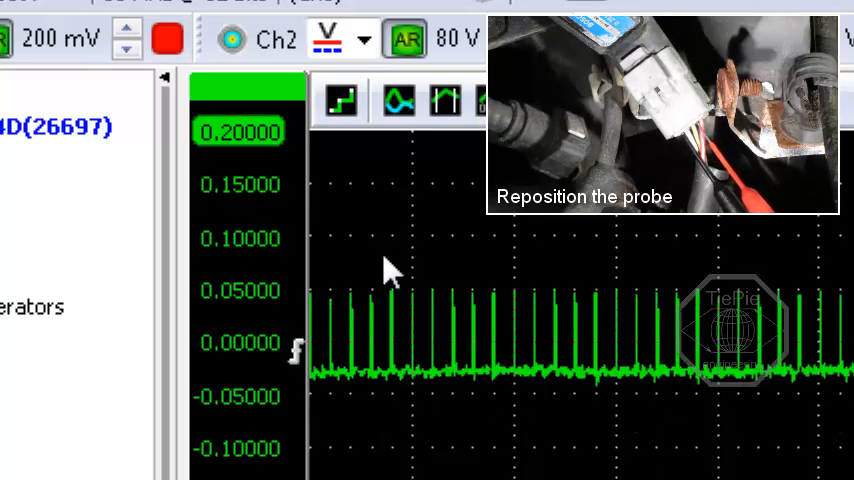
left_click(168, 38)
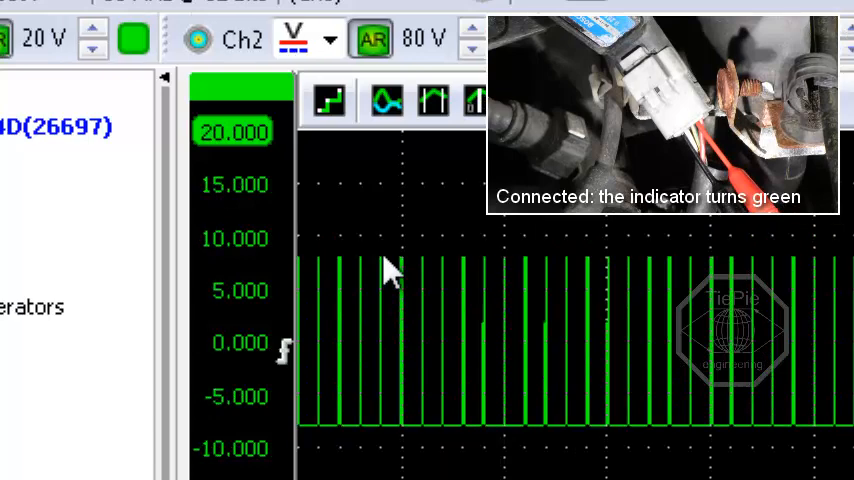